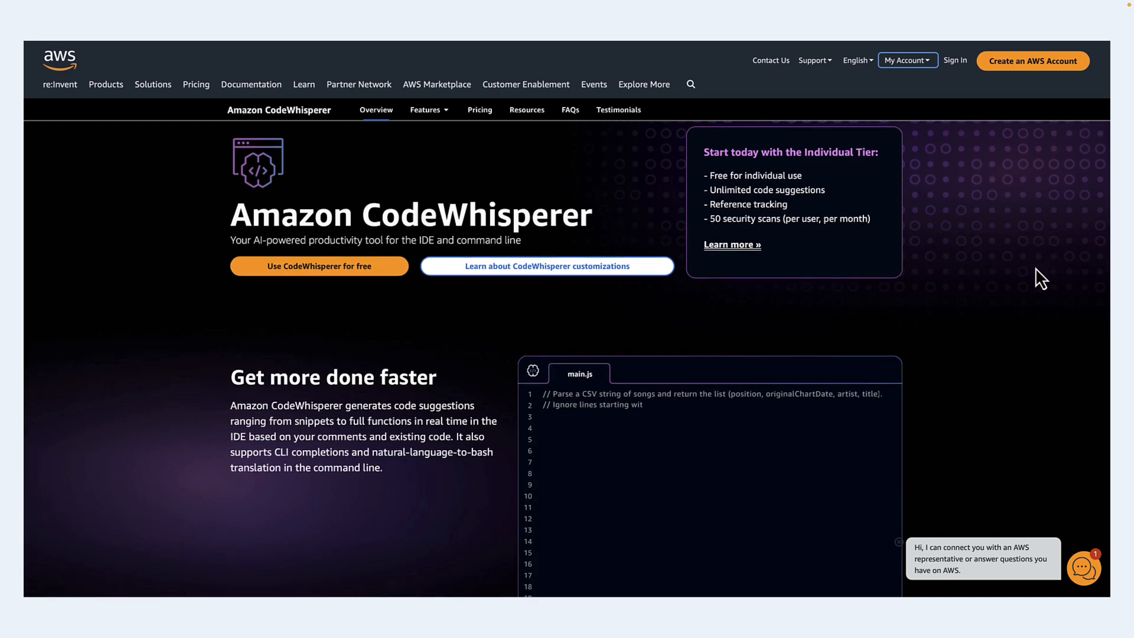
Begin typing 'Write unit tests f' and 'aw' on line 33 to trigger the inline ClickAsync suggestion
scroll(down, 3)
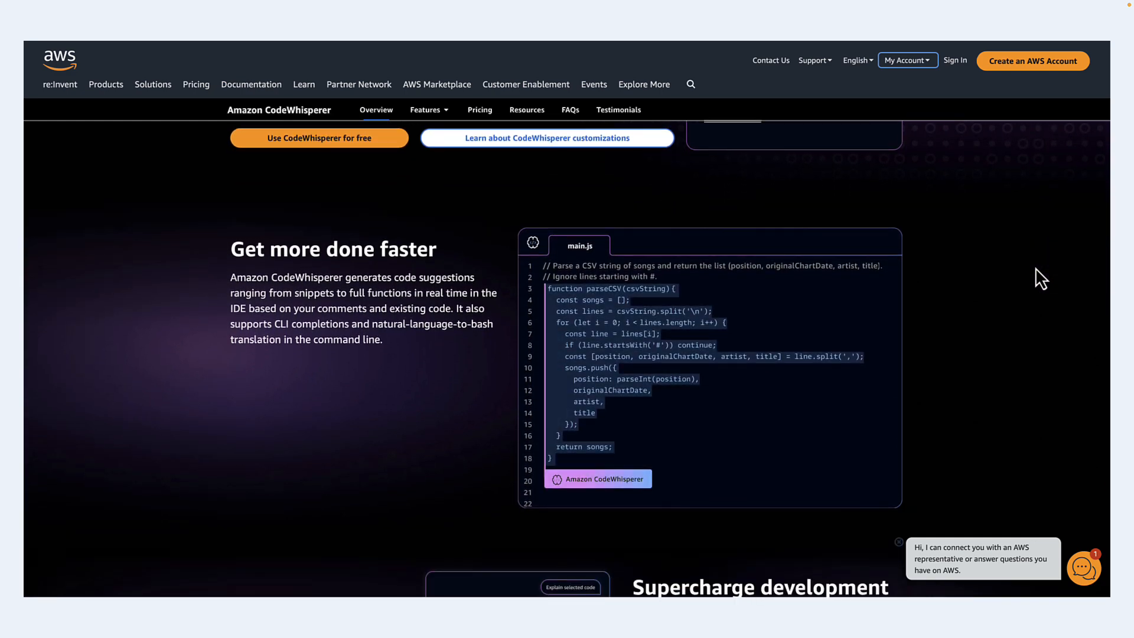
scroll(down, 3)
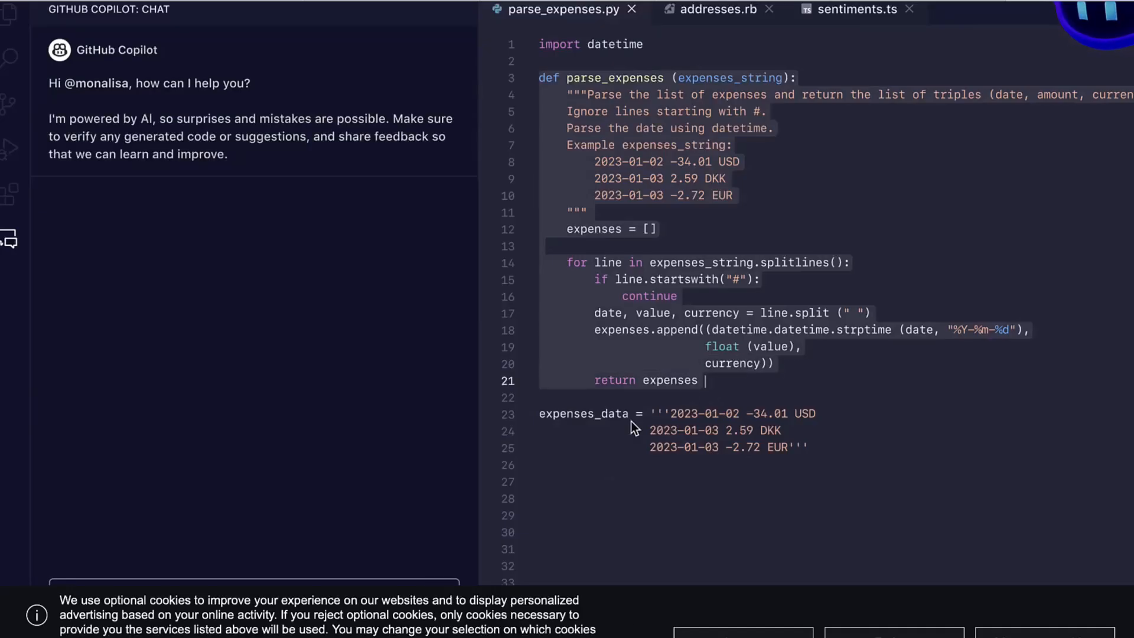
text(Write unit tests f)
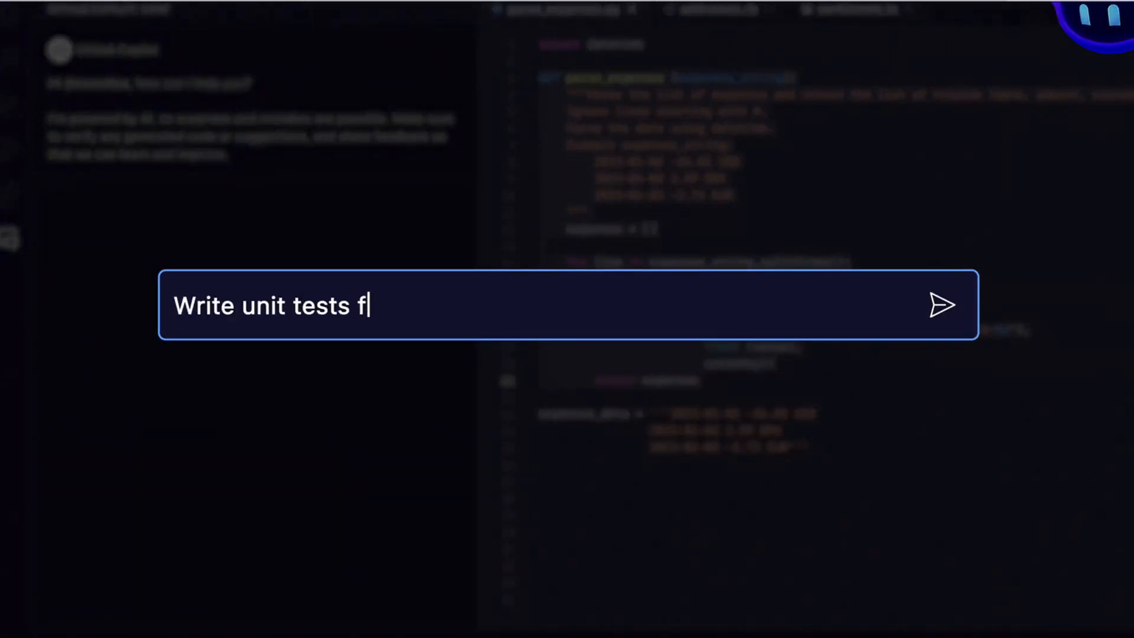
click(942, 305)
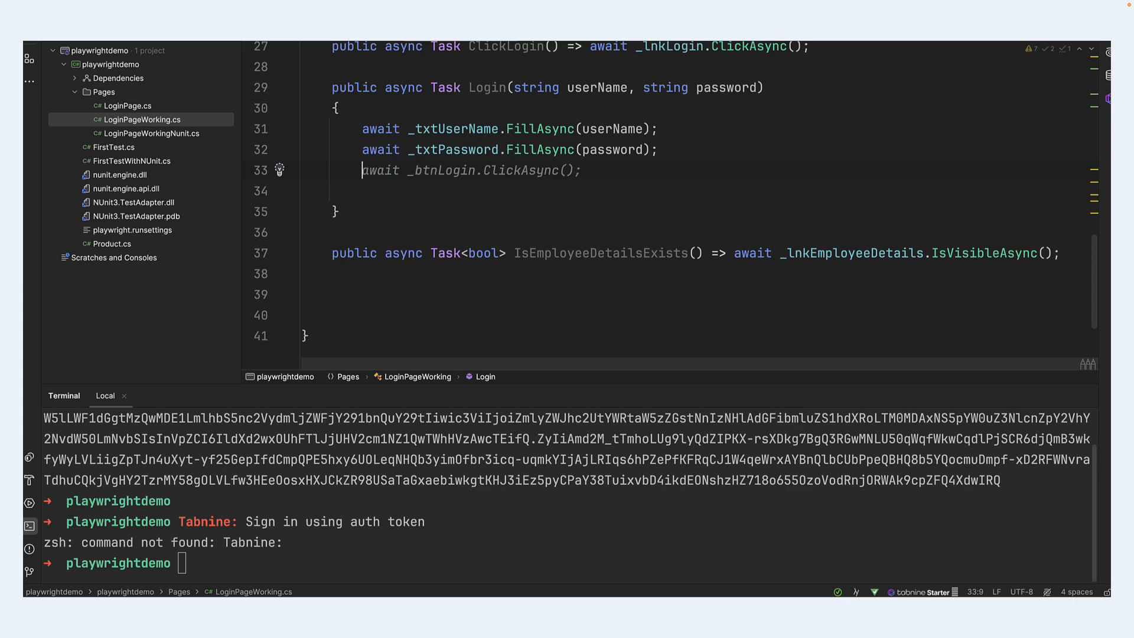
text(aw)
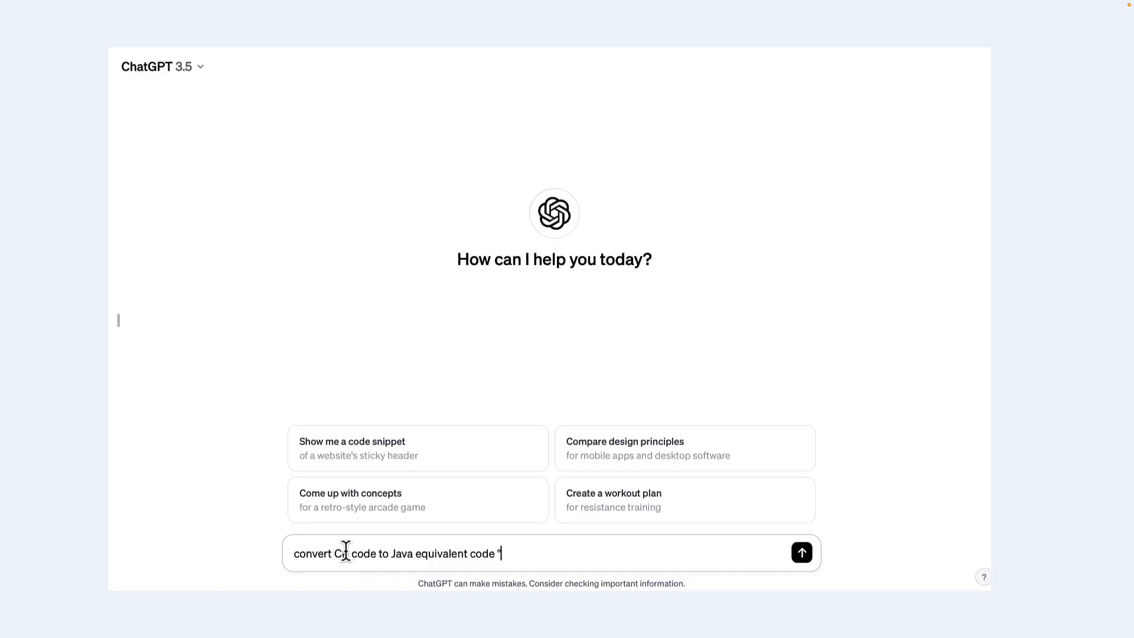
Send the C#-to-Java conversion prompt and read through the Java and TypeScript responses
click(801, 553)
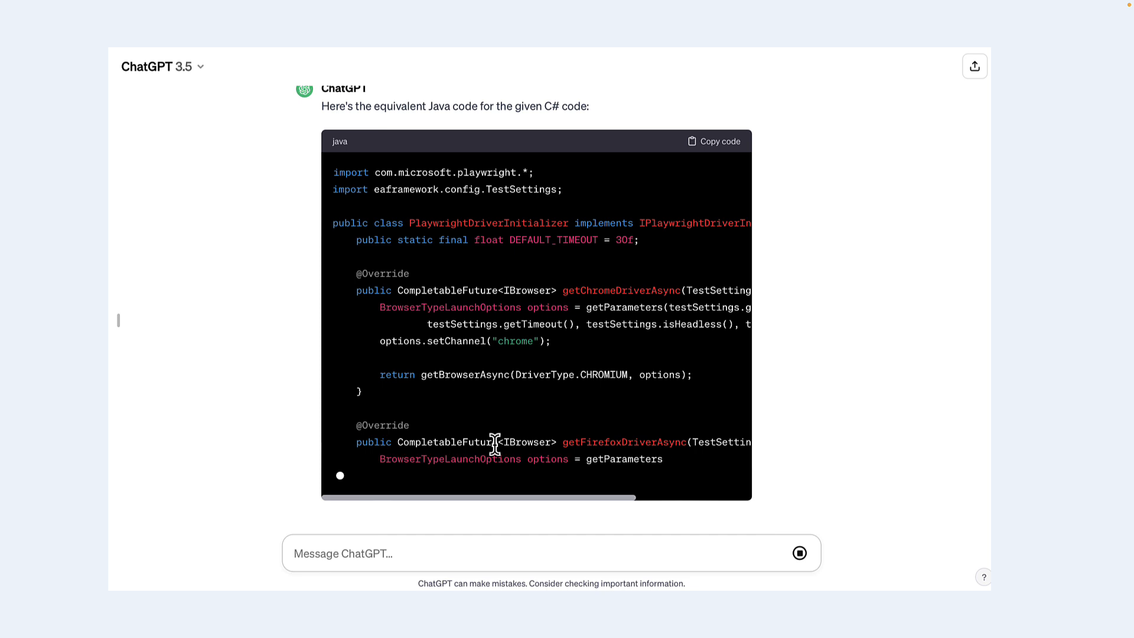
scroll(down, 3)
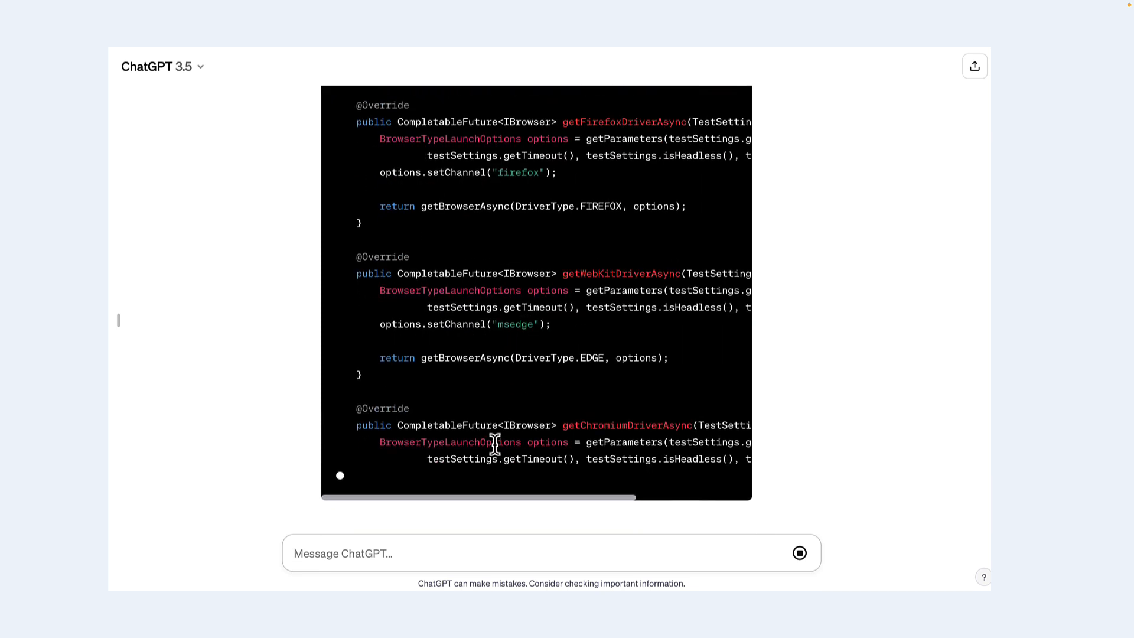
scroll(down, 3)
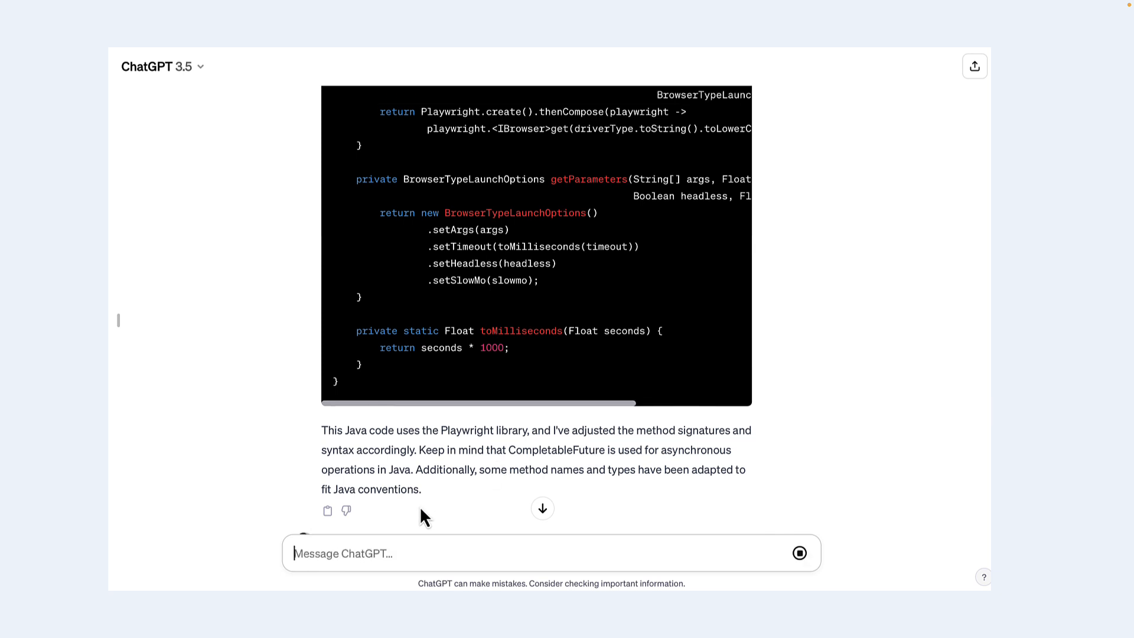
scroll(down, 3)
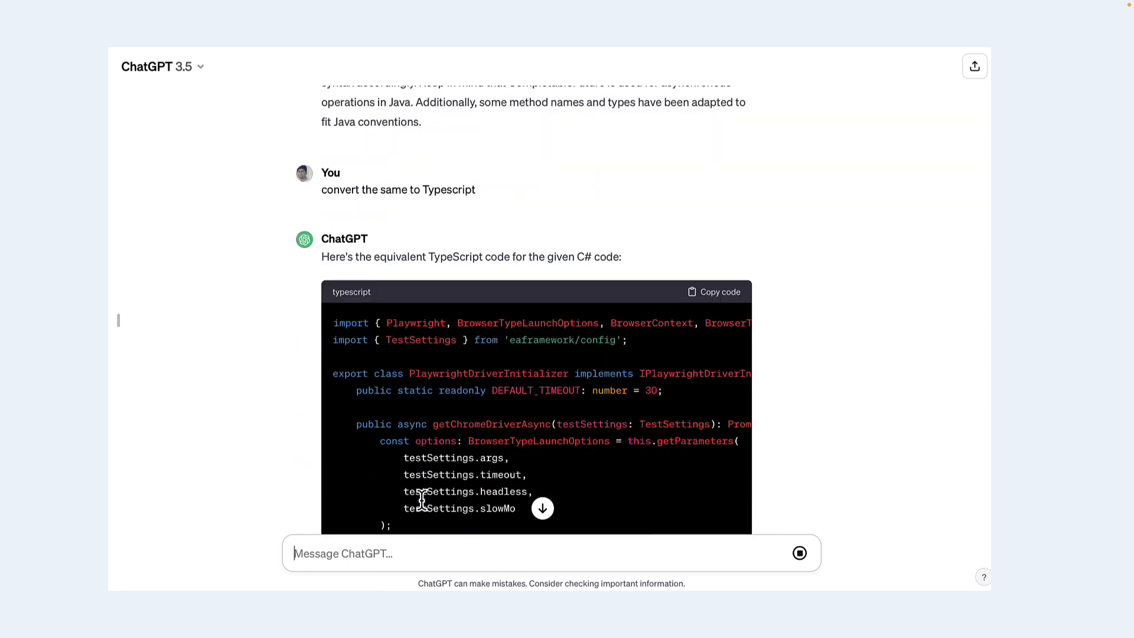
scroll(down, 3)
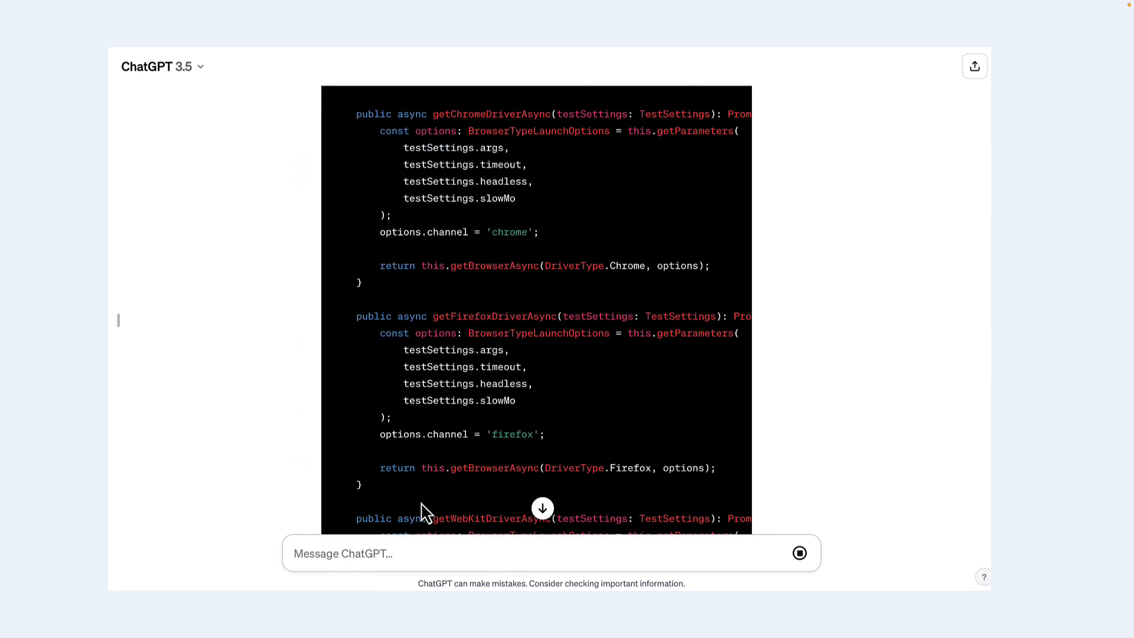
scroll(down, 3)
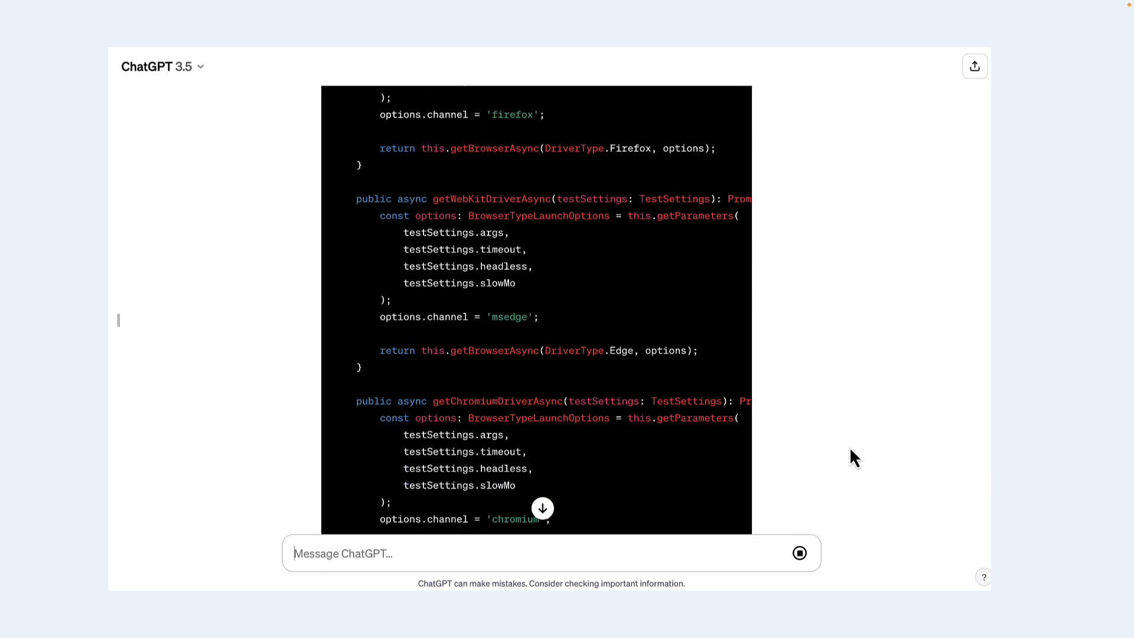
scroll(down, 3)
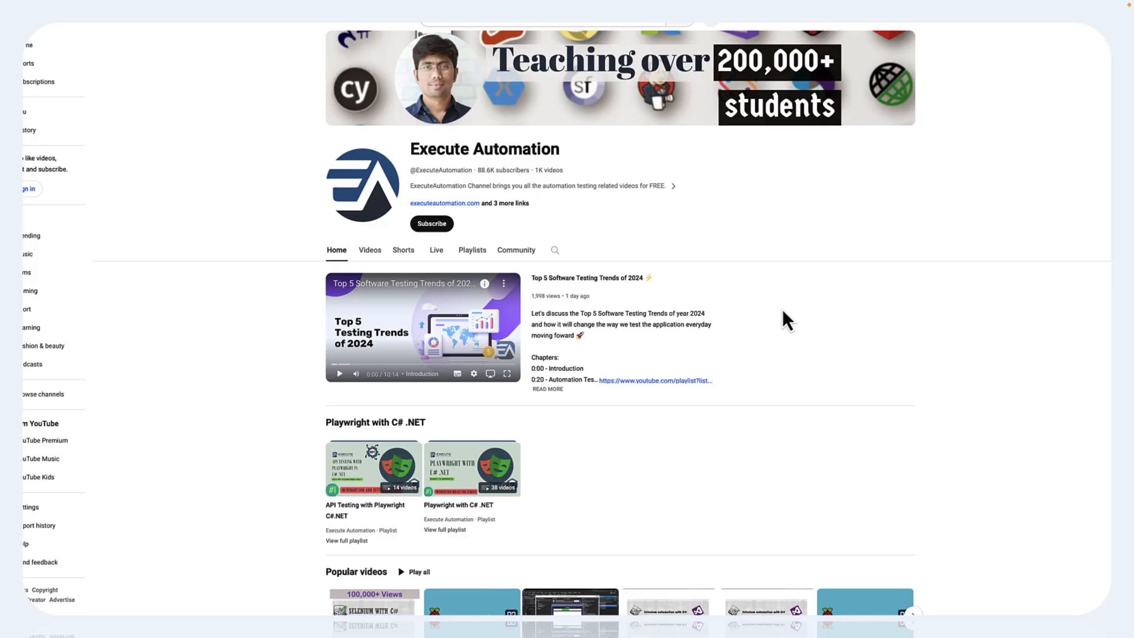
Scroll down through the Execute Automation channel's created playlists
scroll(down, 3)
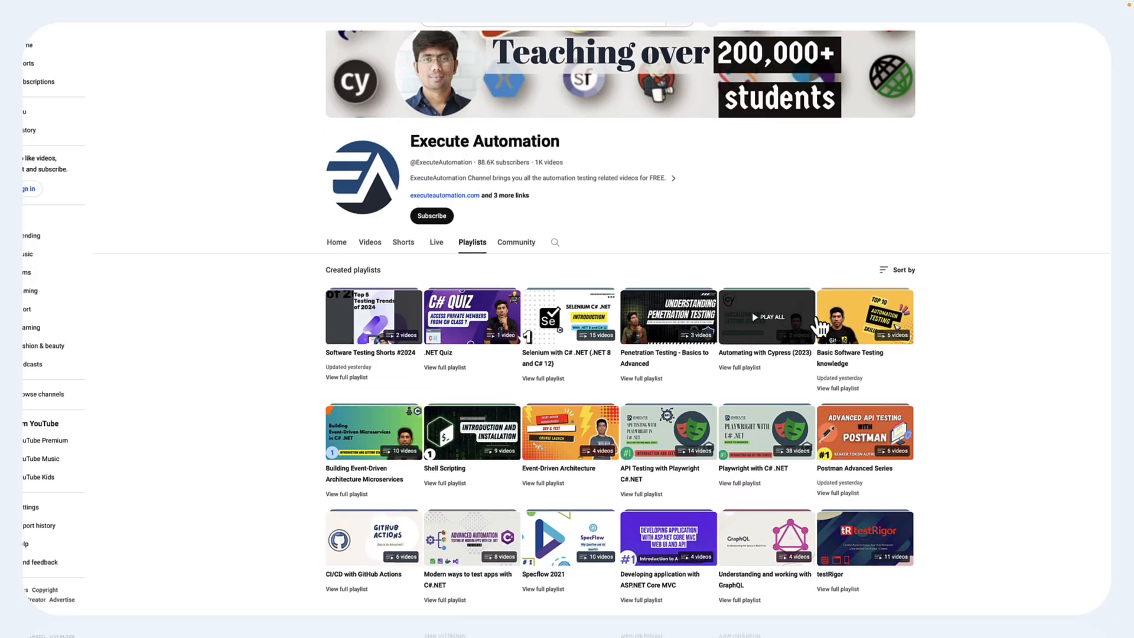
scroll(down, 3)
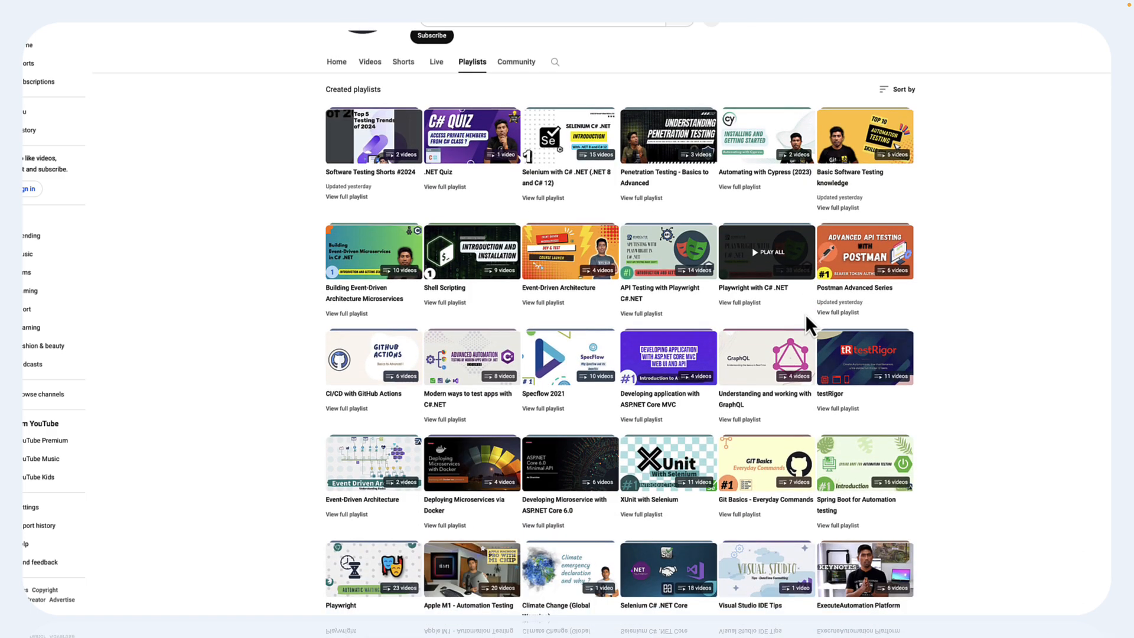
scroll(down, 3)
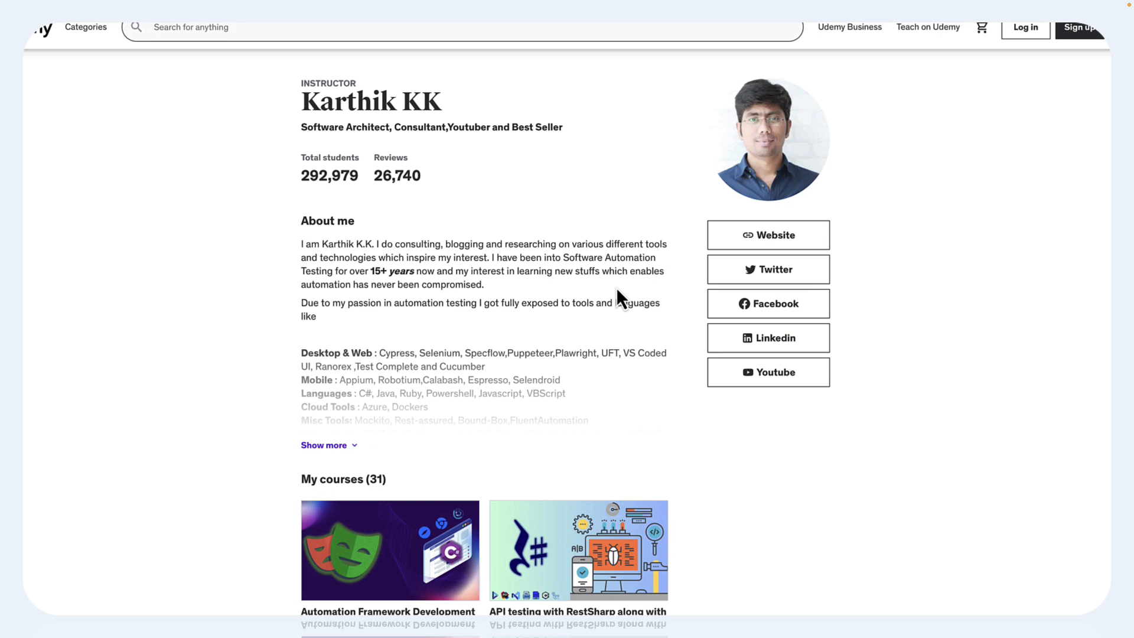
scroll(down, 3)
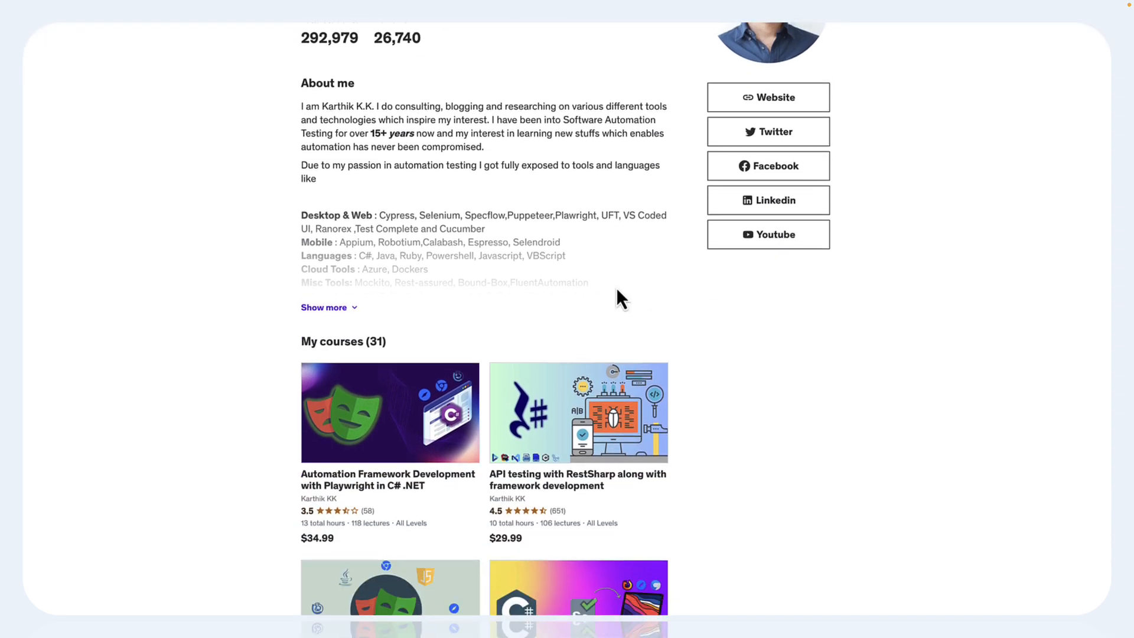
scroll(down, 3)
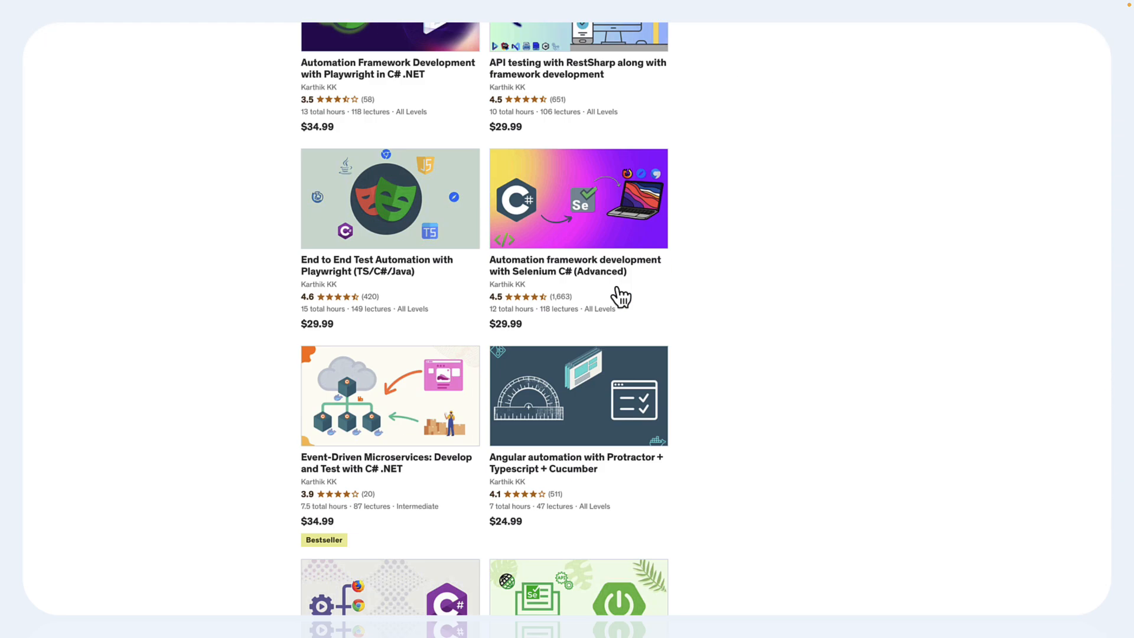
scroll(down, 3)
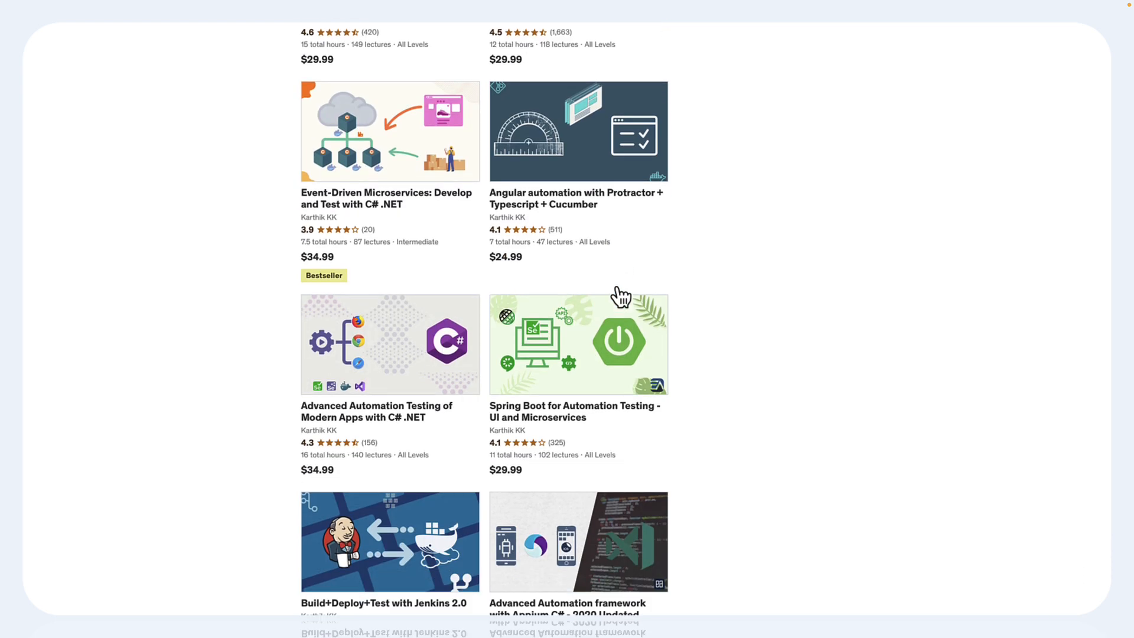
scroll(down, 3)
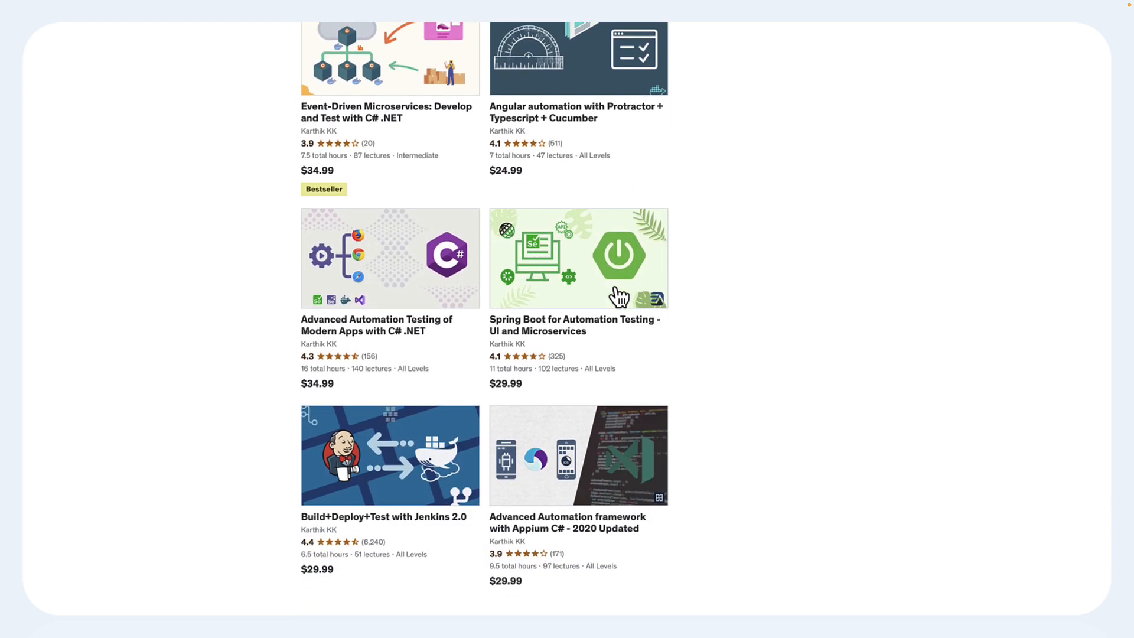
scroll(down, 3)
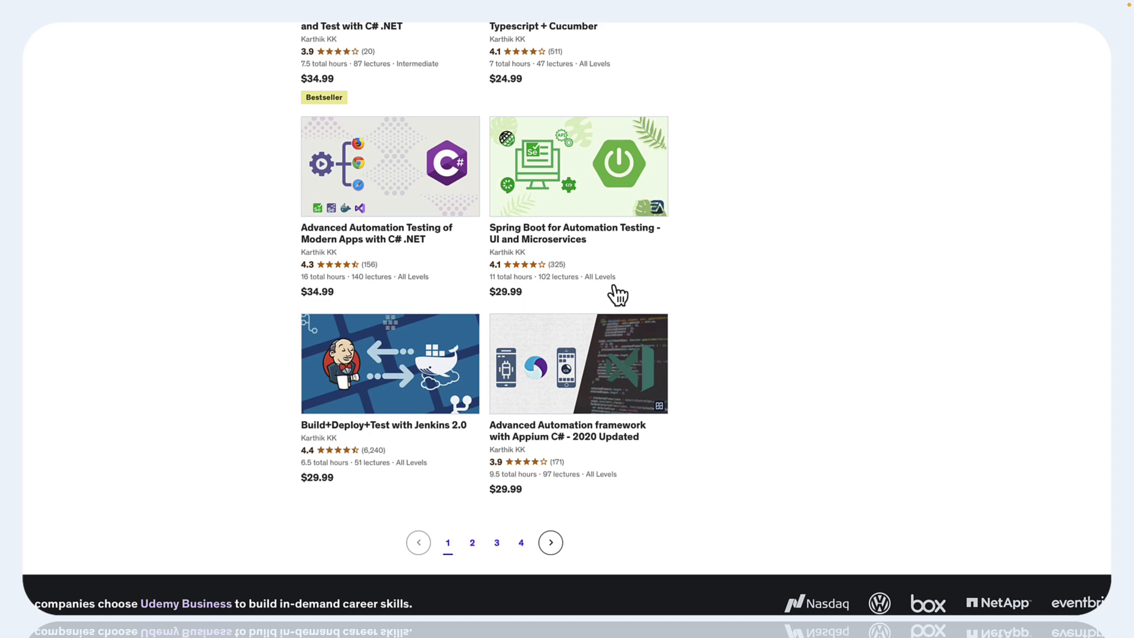
scroll(down, 3)
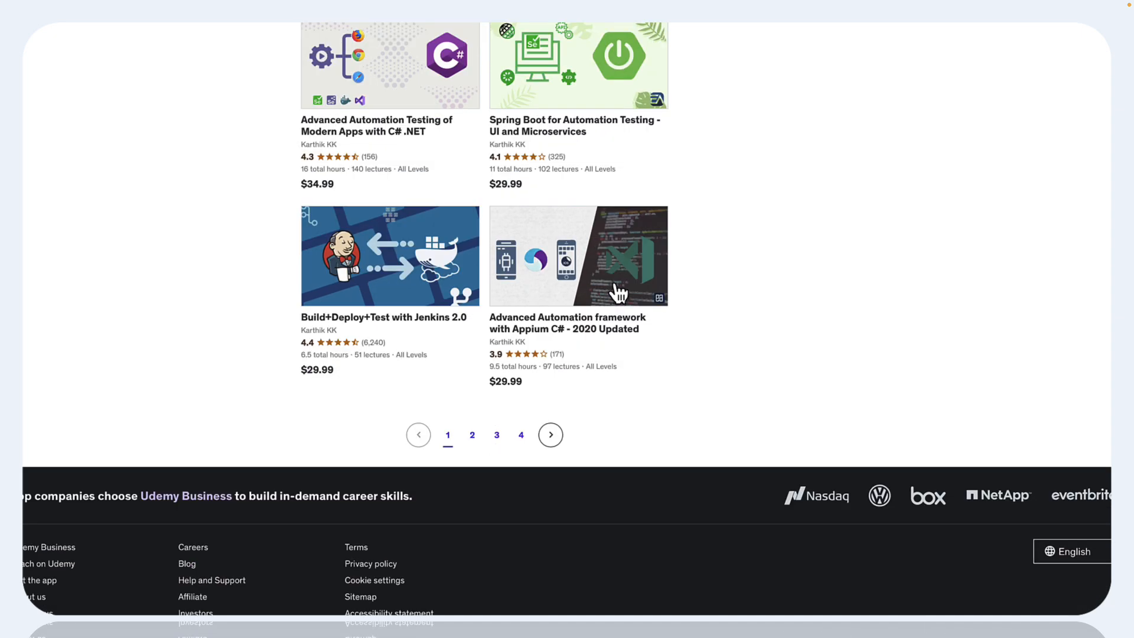
scroll(up, 3)
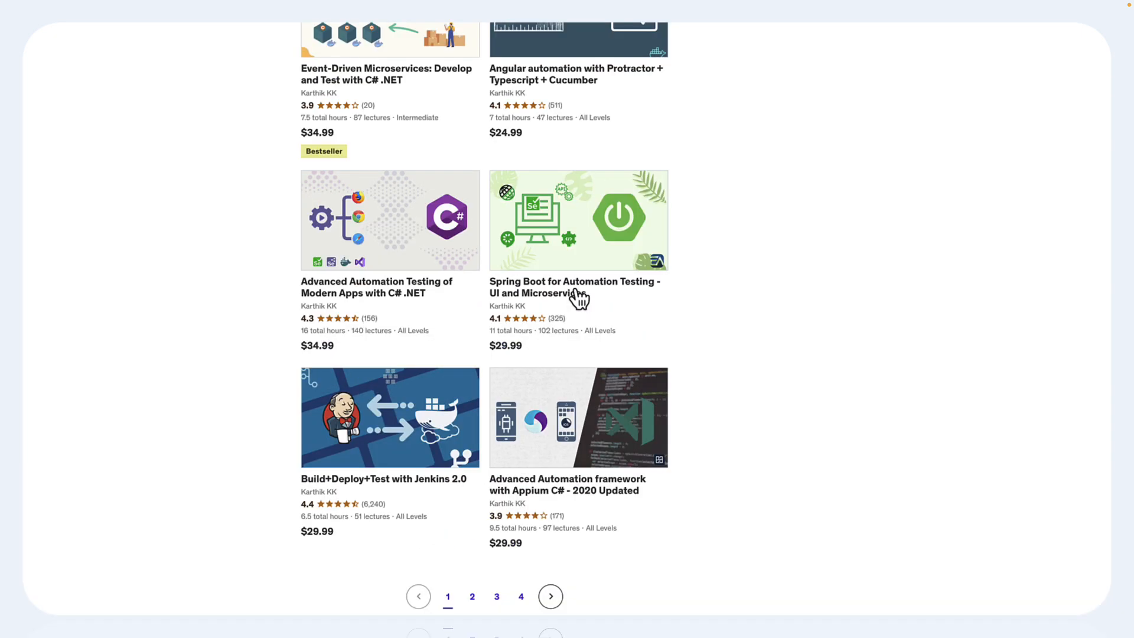
scroll(down, 3)
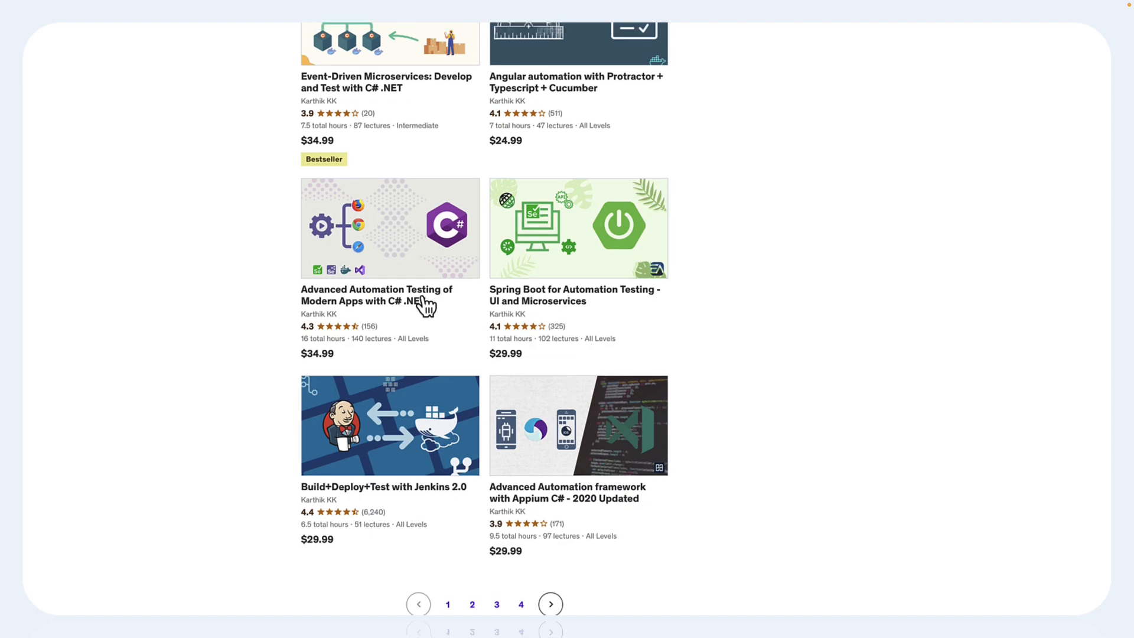